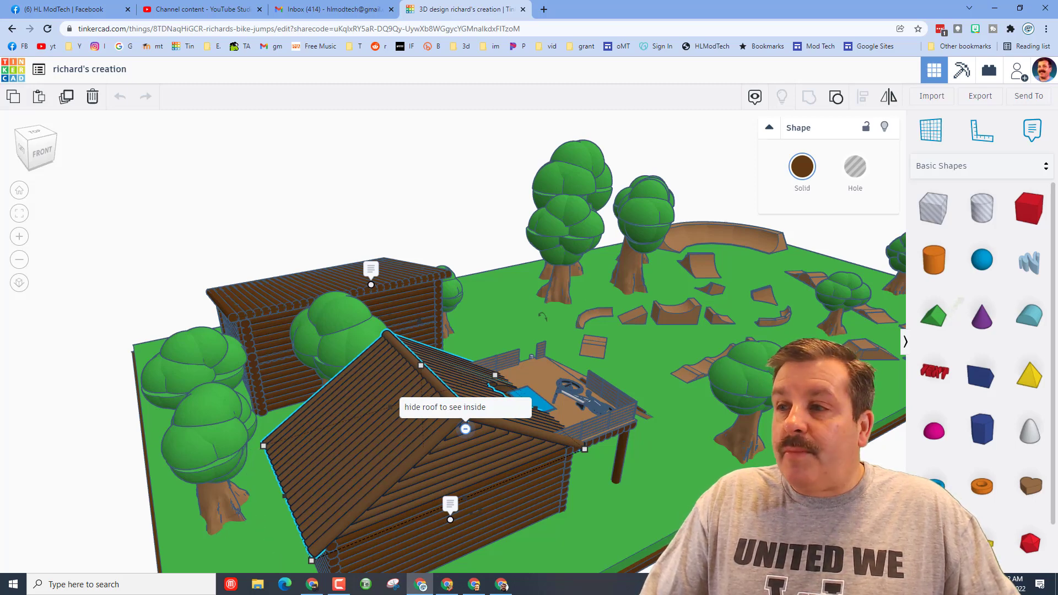
Step: Hide the roof shape to expose the Christmas tree and couch inside the cabin
{"action": "left_click", "coordinate": [464, 429]}
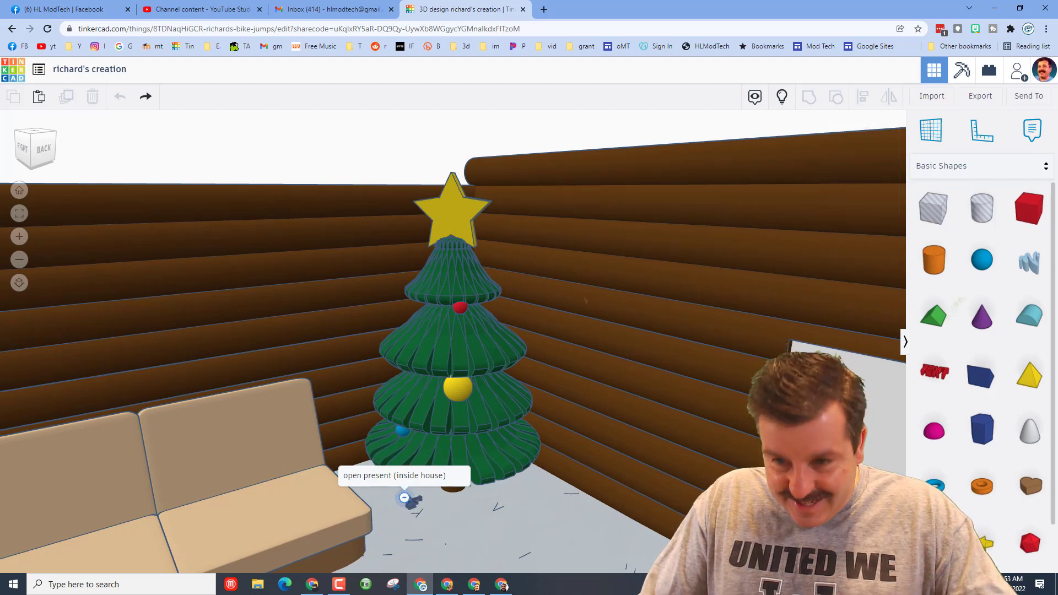
{"action": "left_click", "coordinate": [613, 388]}
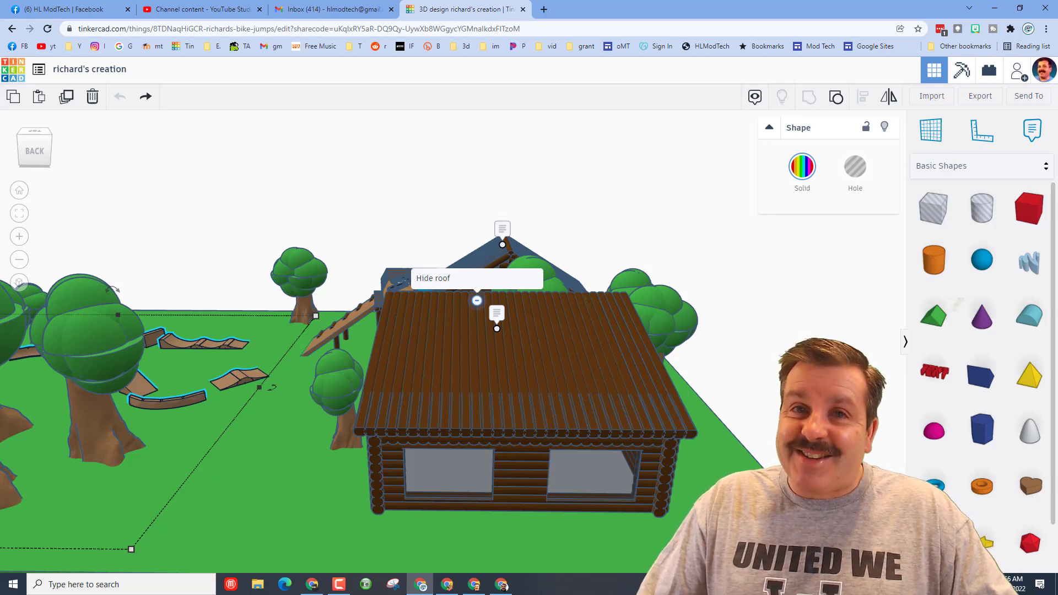
Step: Switch to the 50 states project and briefly view its Collaborate sharing panel
{"action": "left_click", "coordinate": [596, 9]}
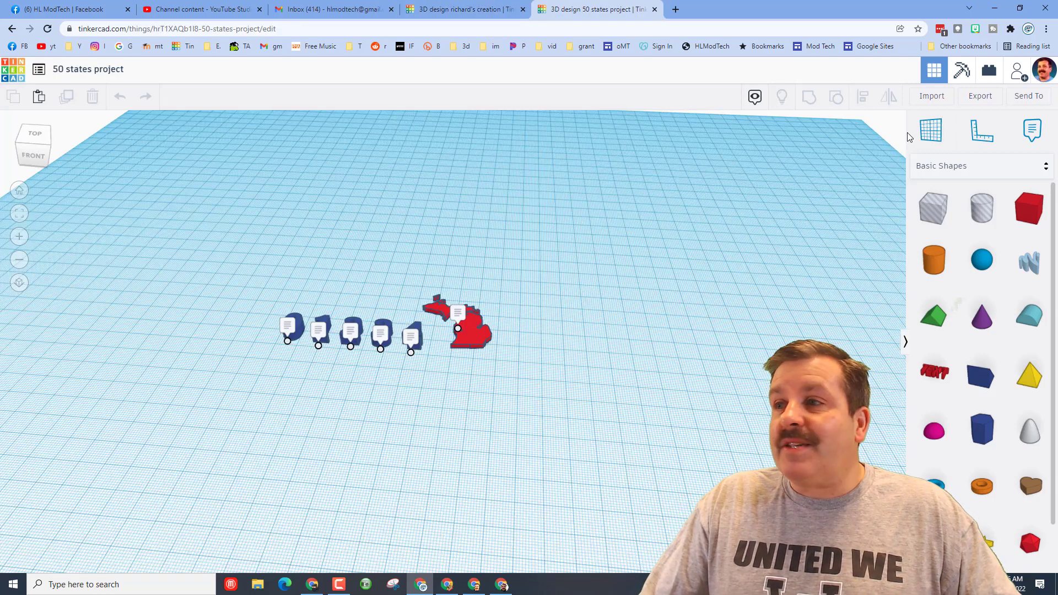
{"action": "left_click", "coordinate": [1018, 70]}
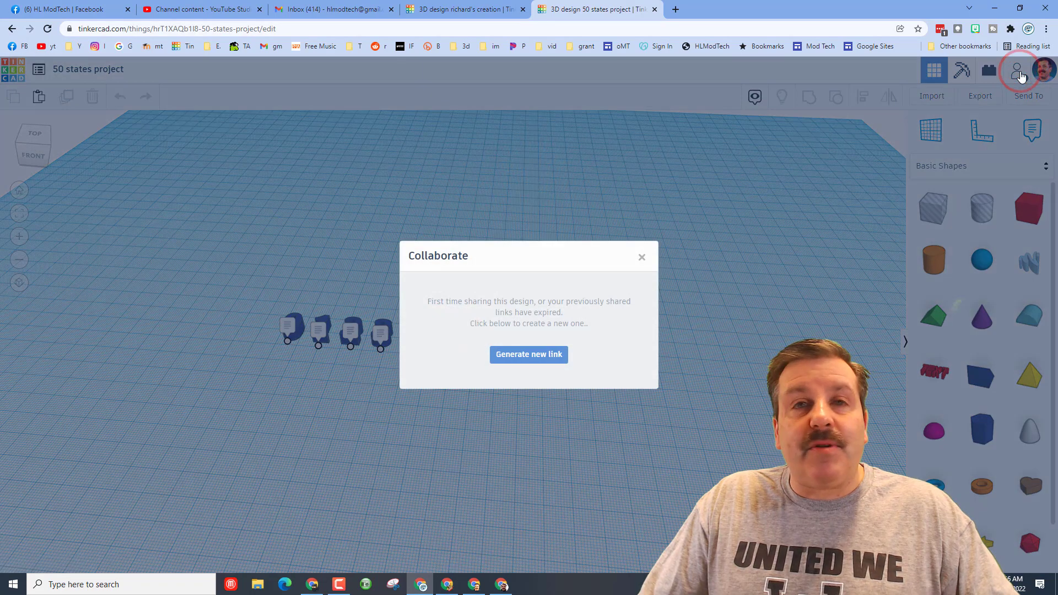
{"action": "left_click", "coordinate": [527, 354]}
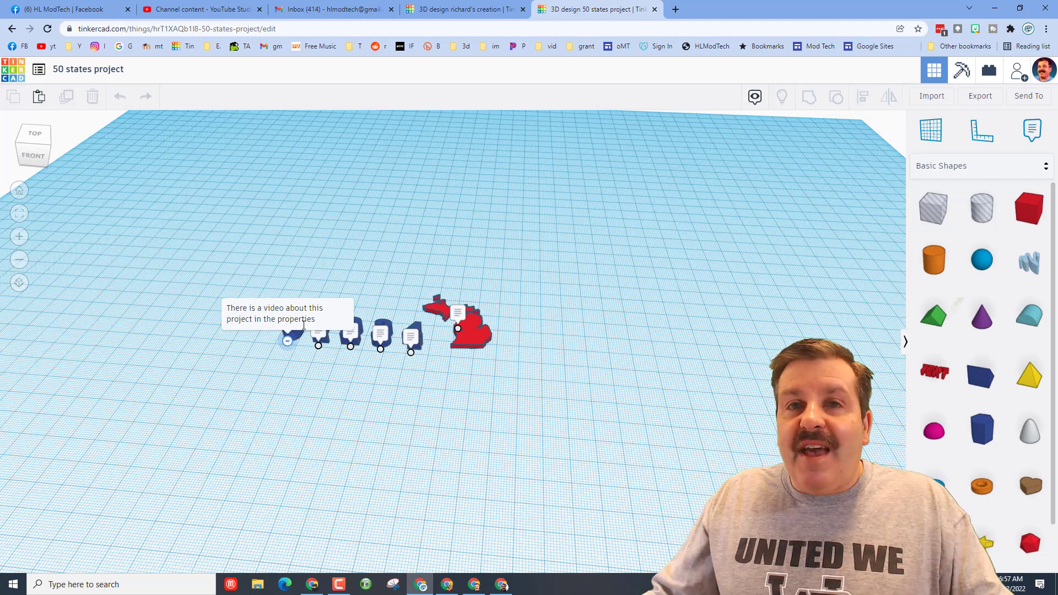
{"action": "mouse_move", "coordinate": [426, 375]}
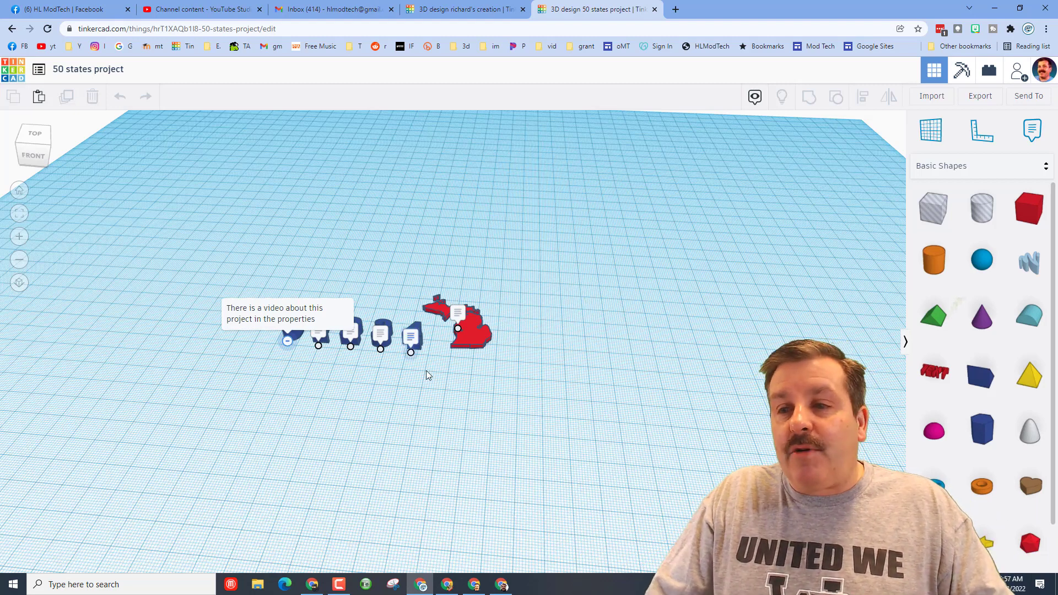
Step: Select the red Michigan shape and bring up the design's sharing options
{"action": "left_click", "coordinate": [465, 324]}
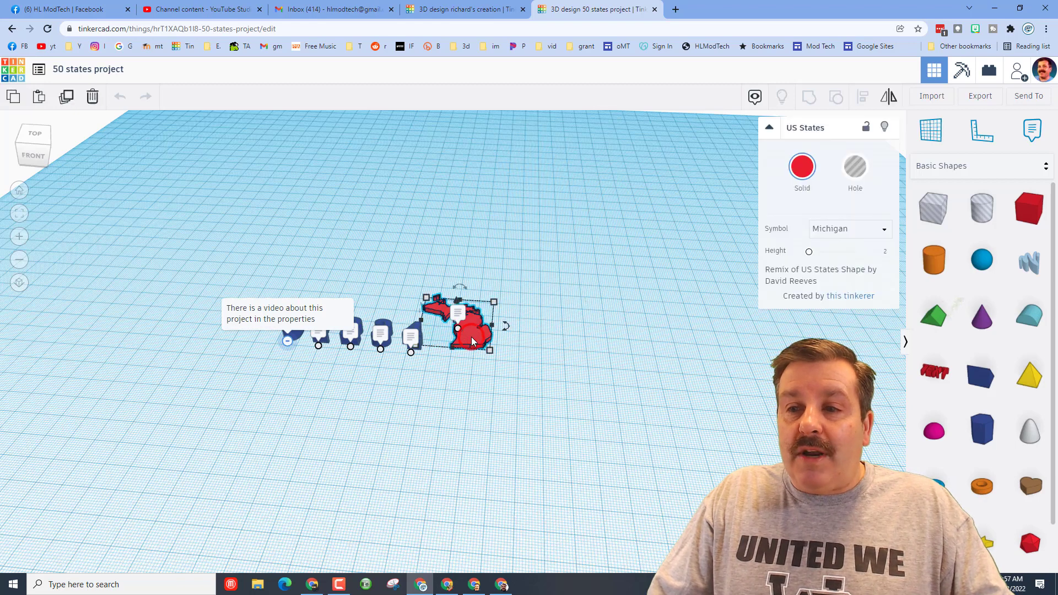
{"action": "left_click", "coordinate": [849, 228]}
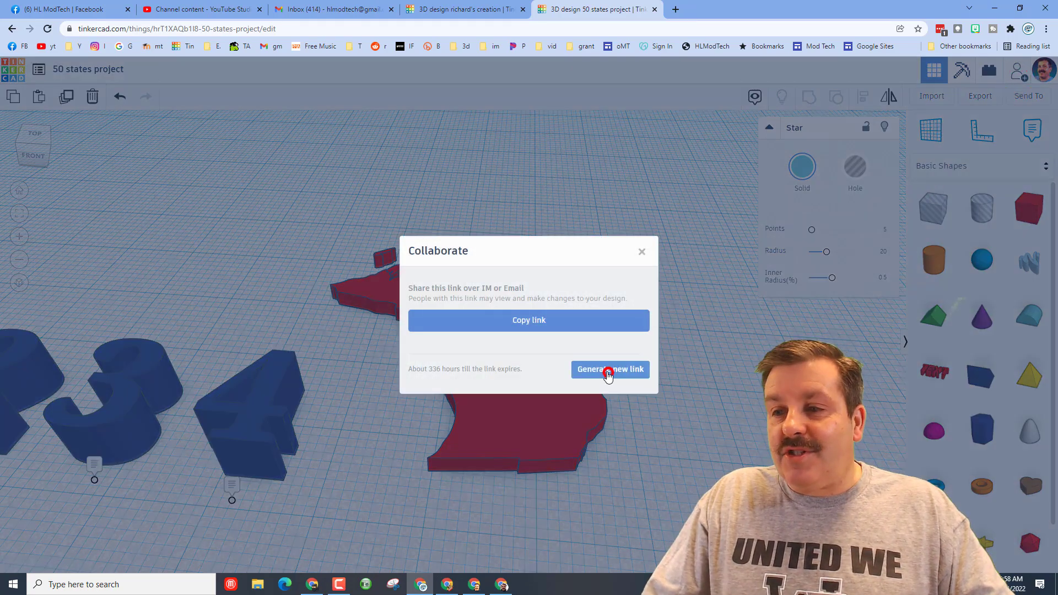
Step: Generate a fresh share link, then return to richard's bike-jump park design
{"action": "left_click", "coordinate": [642, 252]}
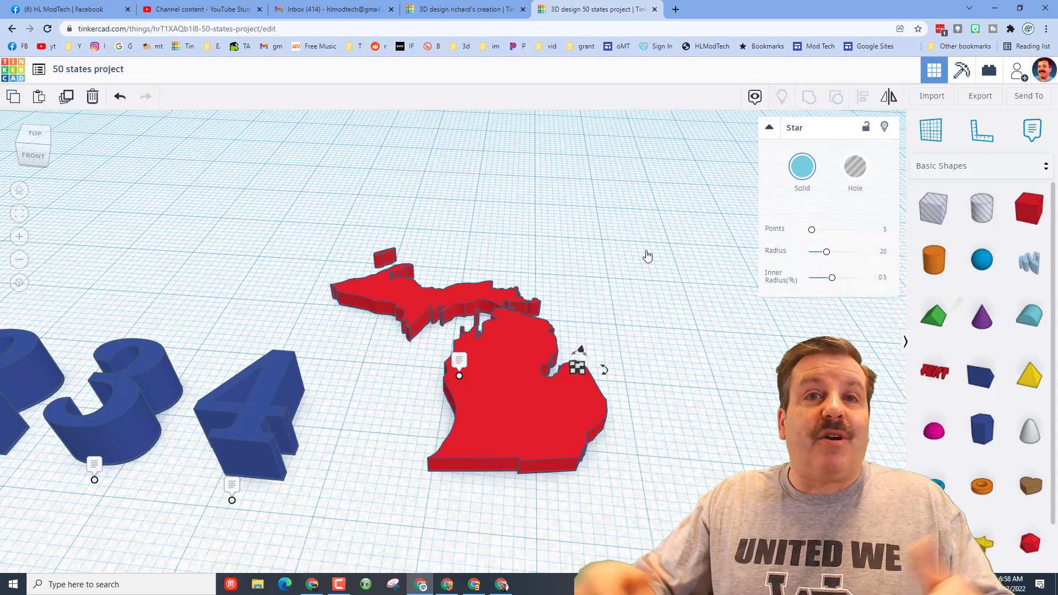
{"action": "left_click", "coordinate": [464, 9]}
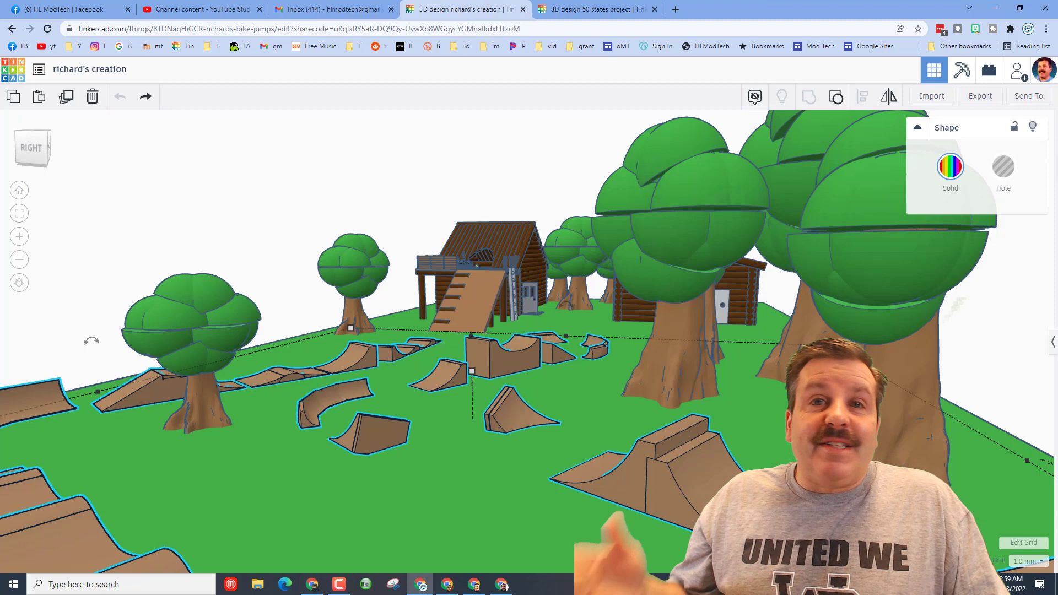